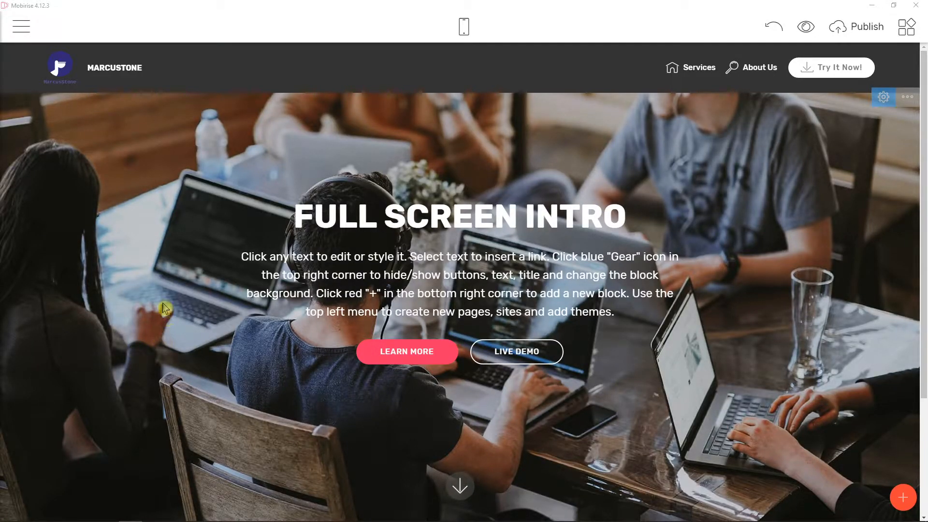
mouse_move(167, 307)
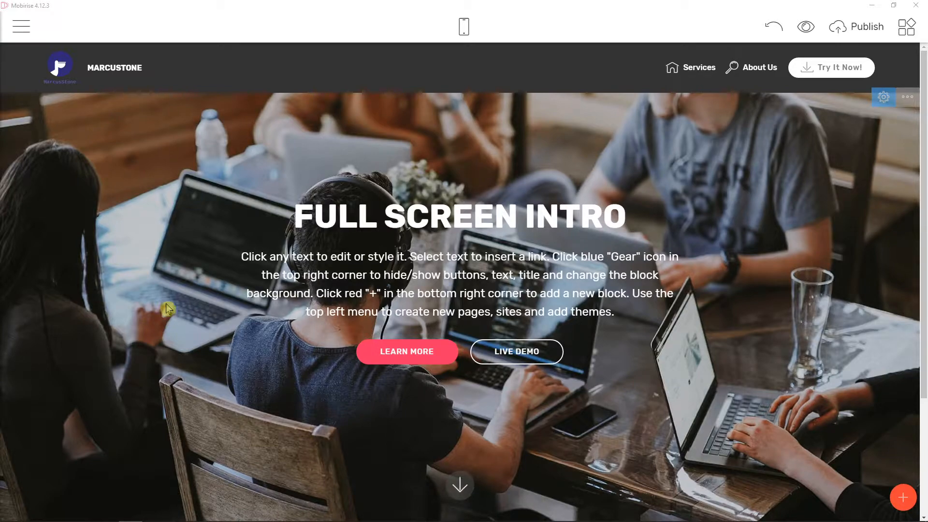
Scroll down the page until the contact footer block is visible.
scroll(down, 3)
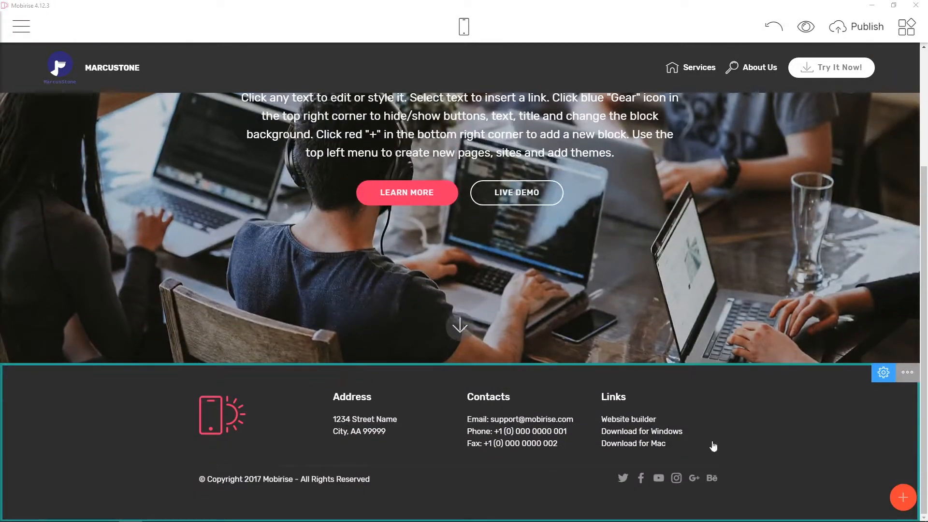
mouse_move(883, 373)
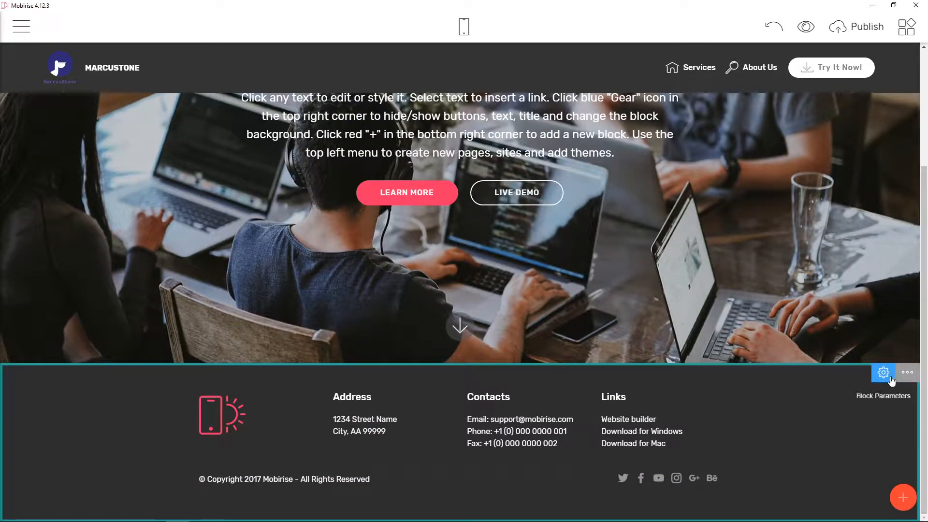
Inspect the footer block's parameter toggles and leave them unchanged.
click(883, 373)
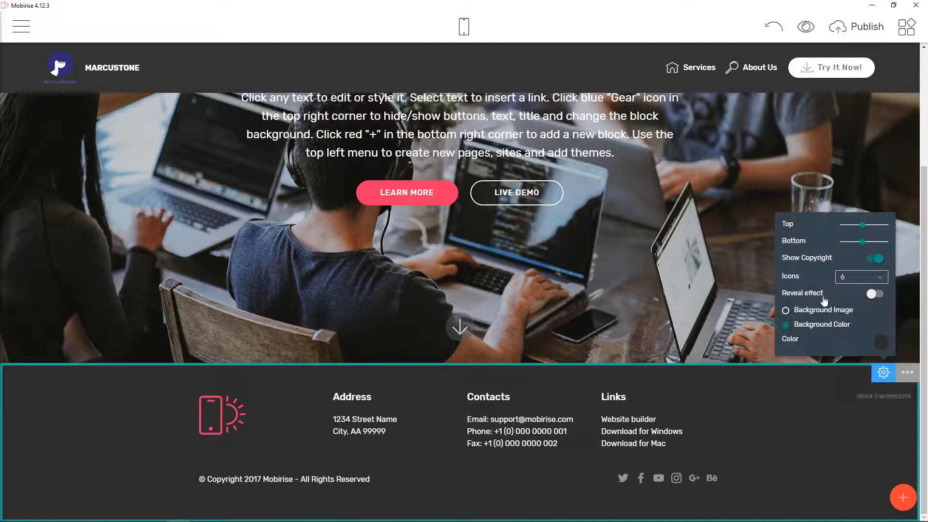
click(876, 257)
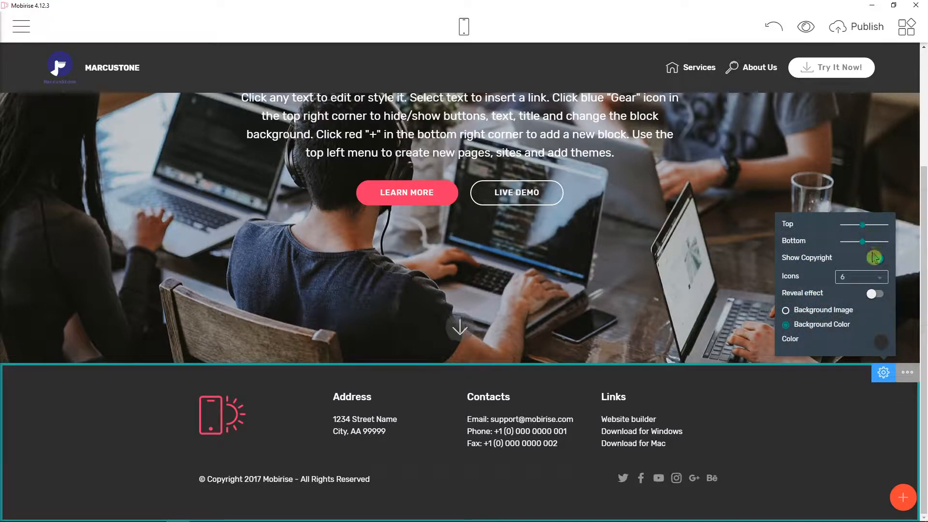
click(875, 257)
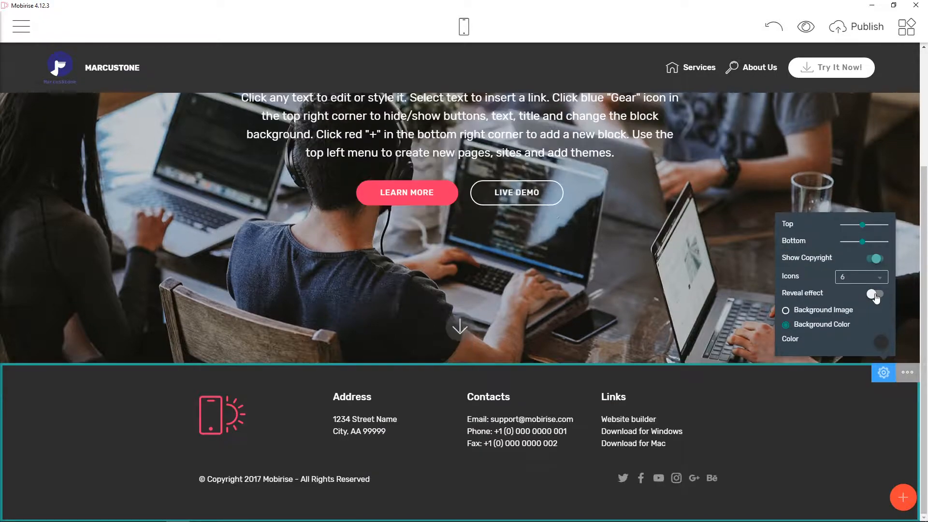
click(875, 295)
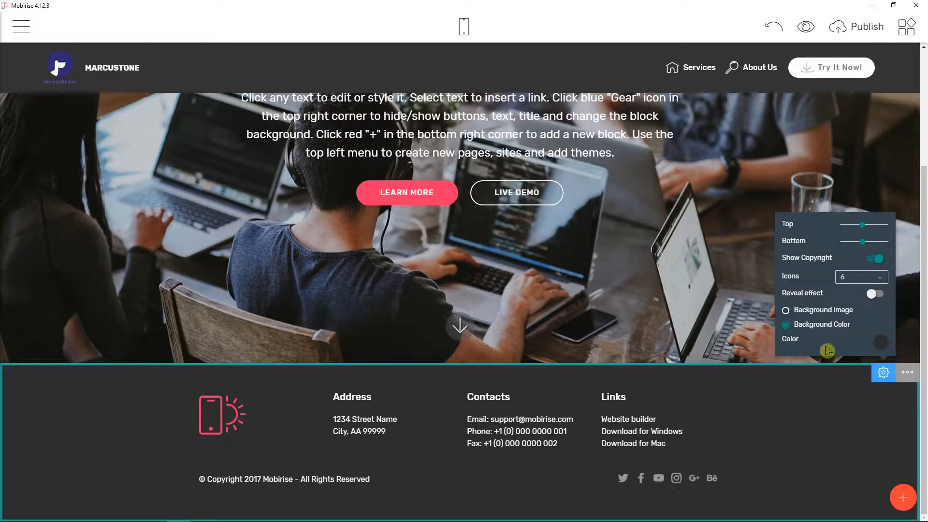
click(785, 216)
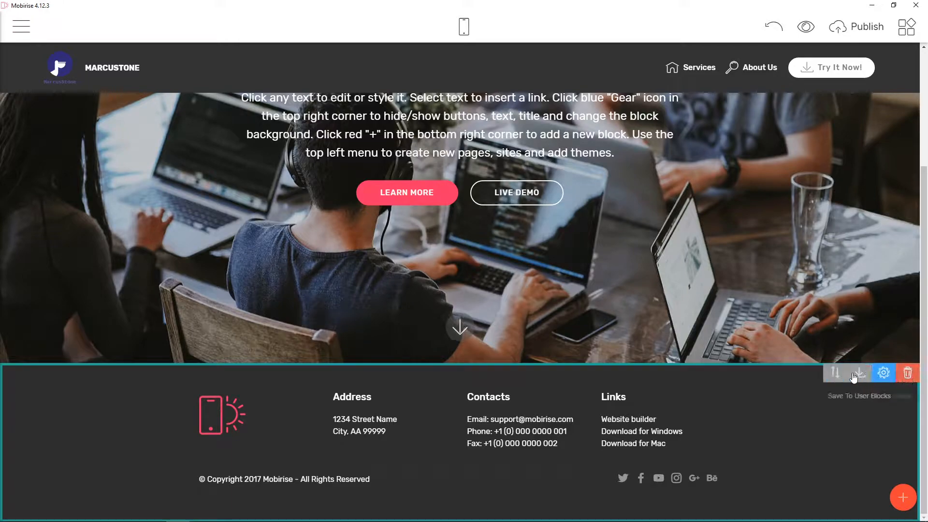
mouse_move(883, 373)
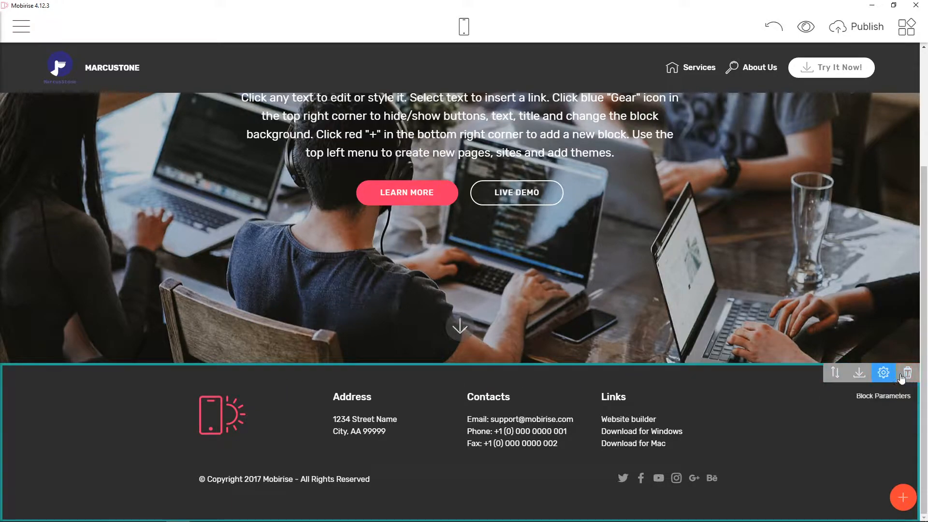
mouse_move(860, 373)
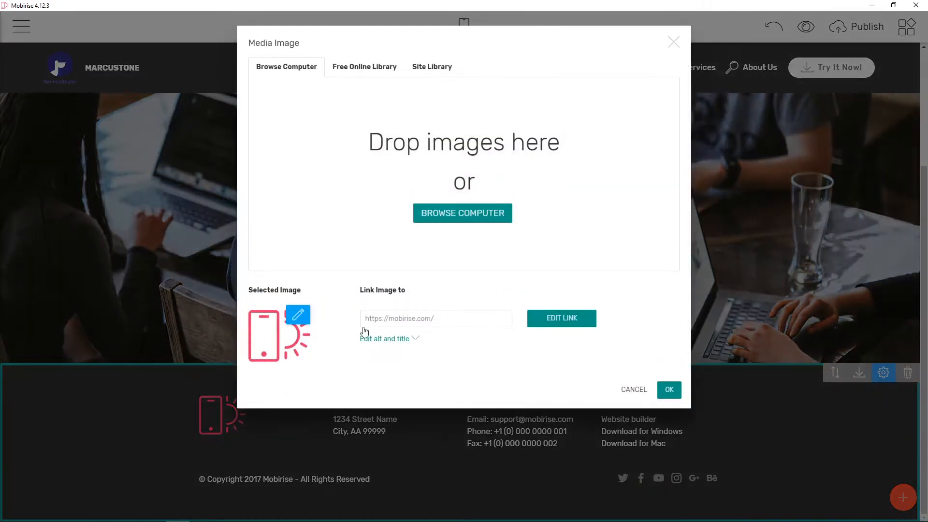
Cancel cropping and browse the computer to set the Marcustone logo as the footer image.
click(298, 315)
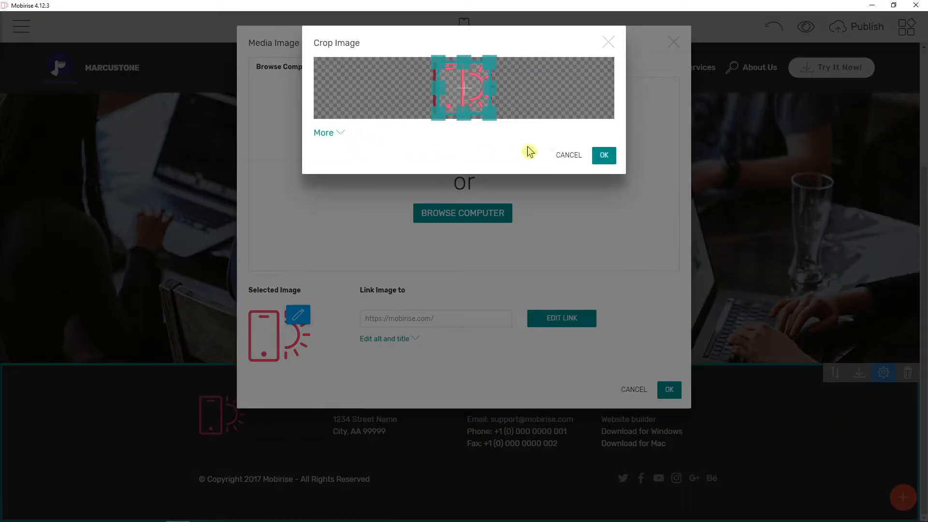
click(325, 132)
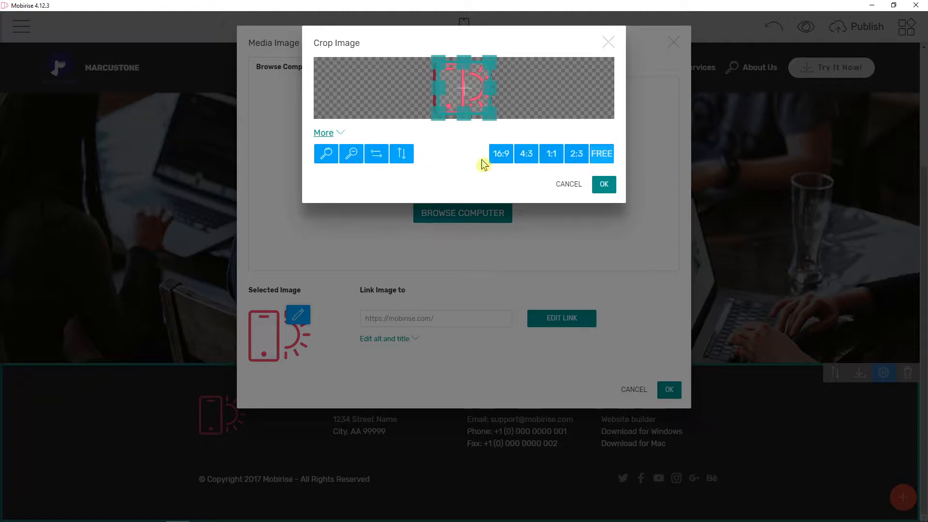
click(568, 184)
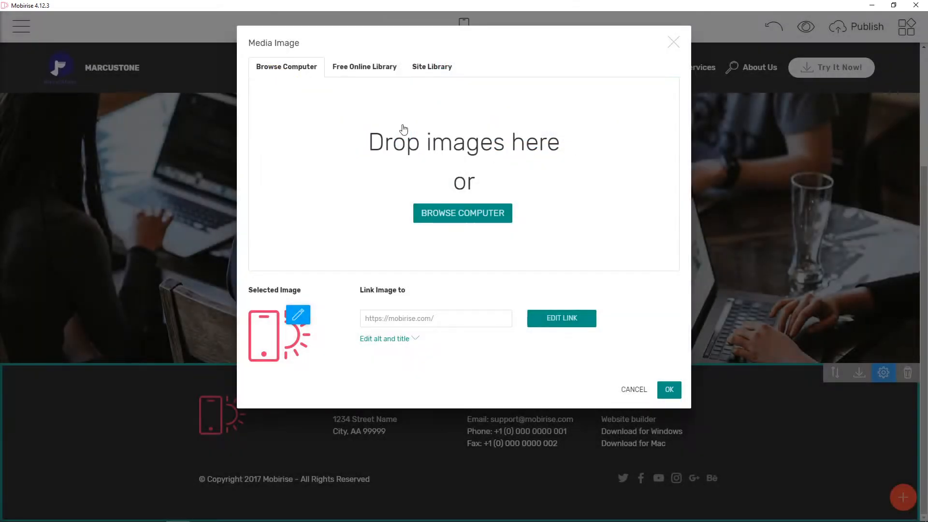
click(463, 213)
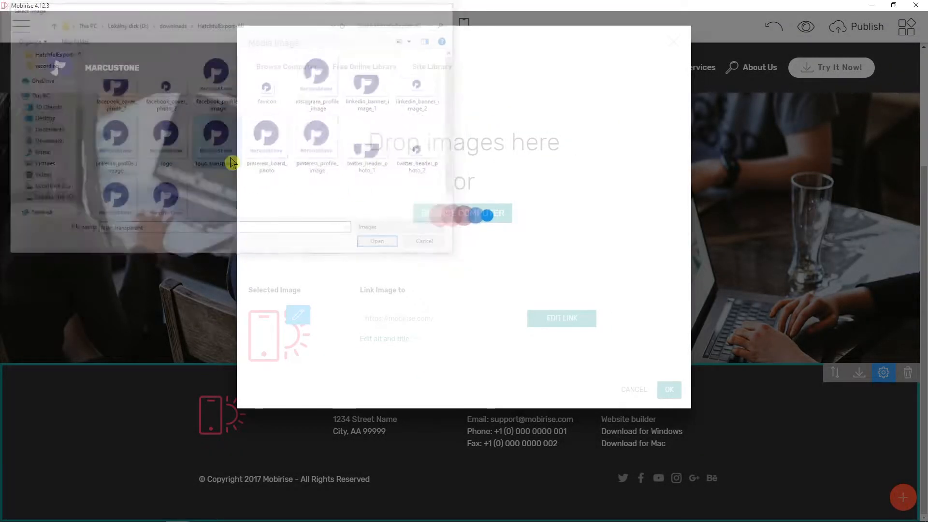
click(634, 390)
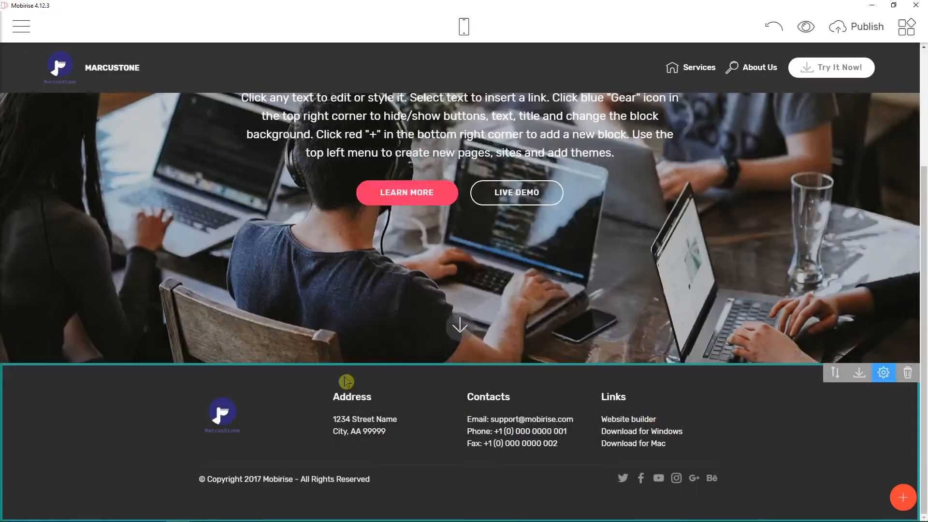
Overwrite the footer's street address line with 'Text 1234123'.
click(346, 382)
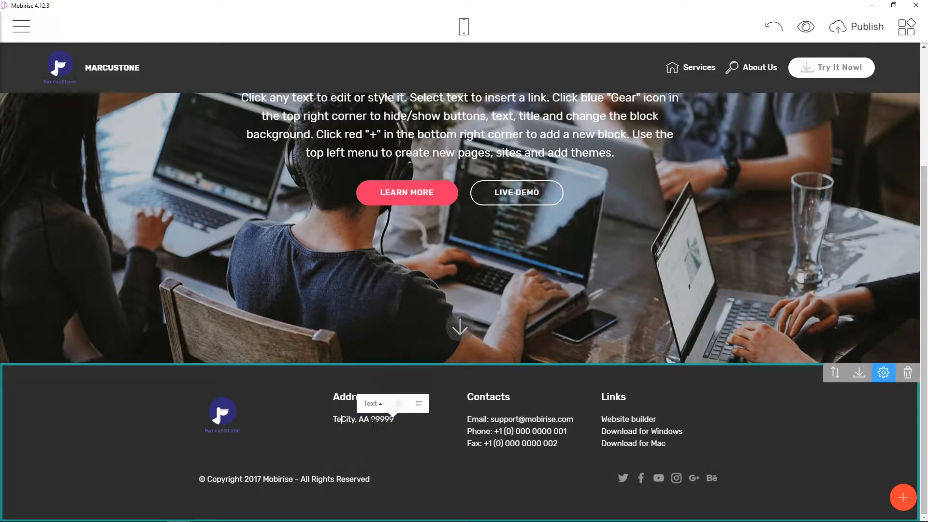
text(Text 1234)
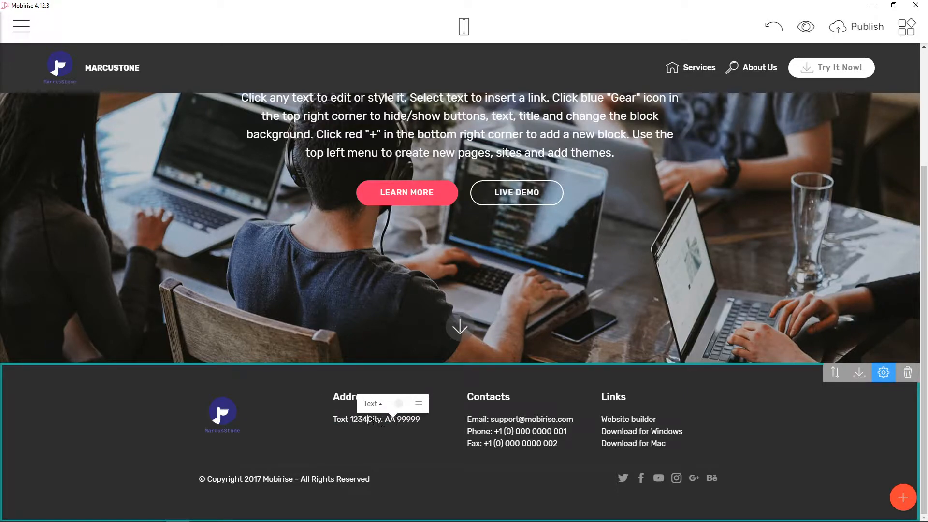
text(1234123)
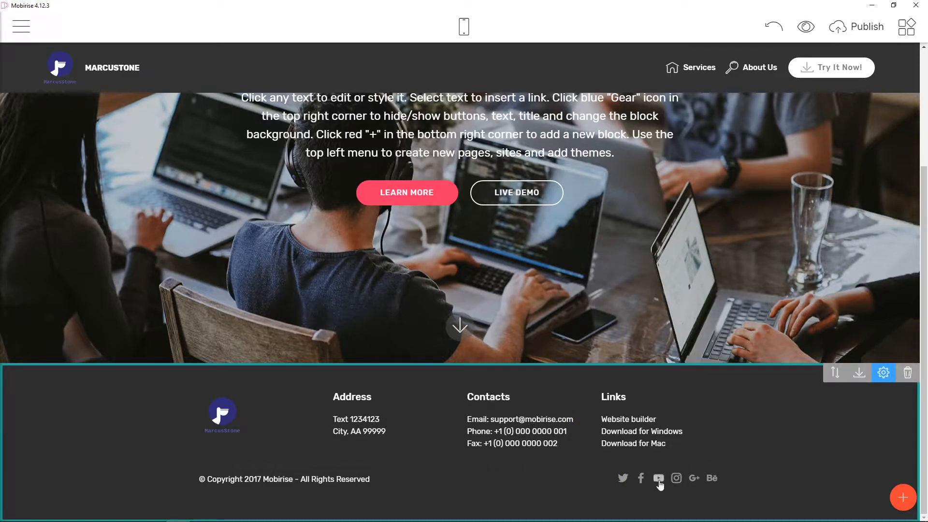
Check the icon settings and leave automatic icon sizing switched on.
click(659, 479)
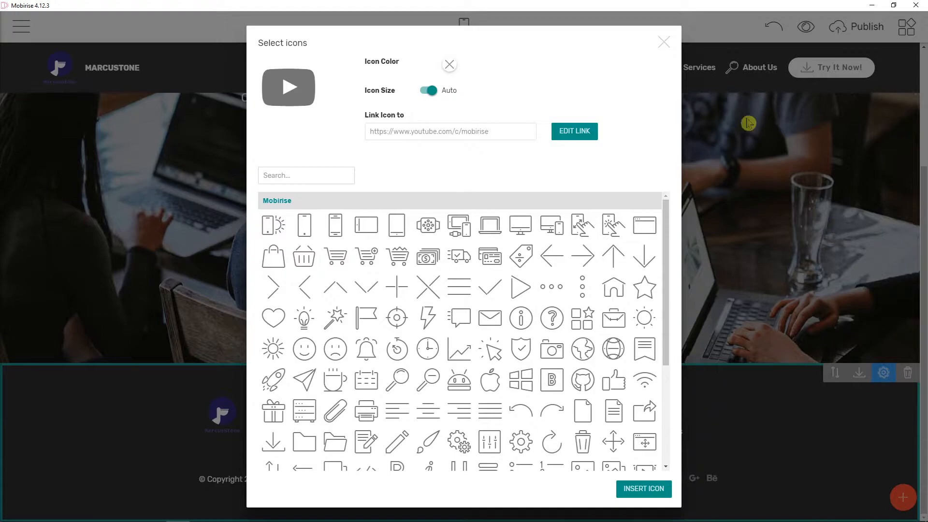
click(663, 41)
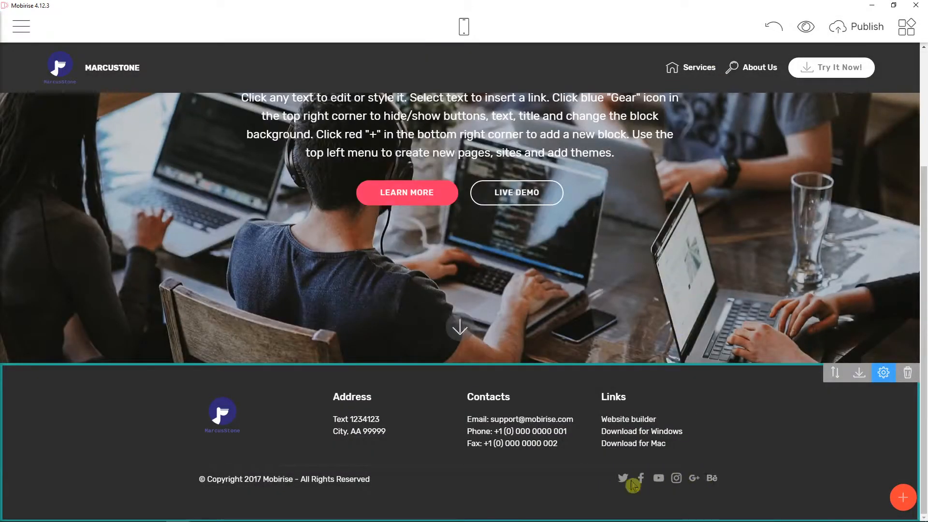
mouse_move(656, 445)
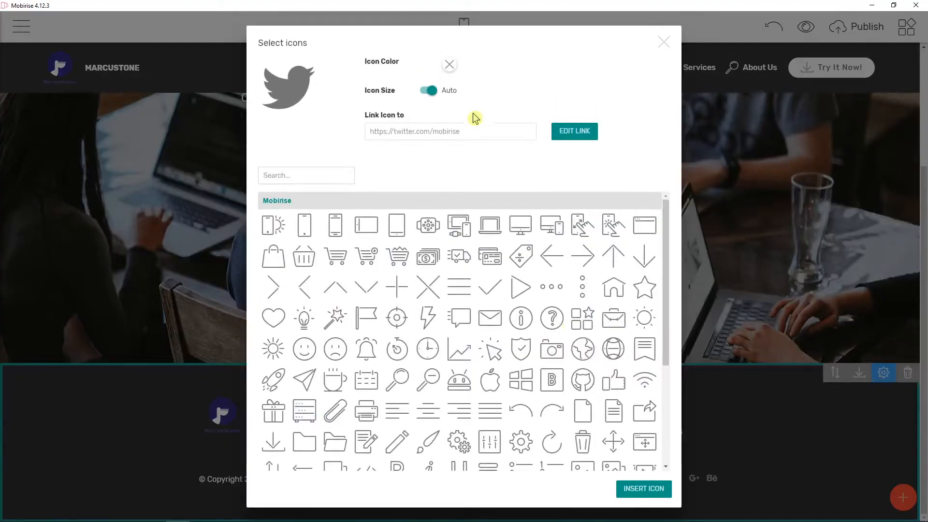
click(428, 91)
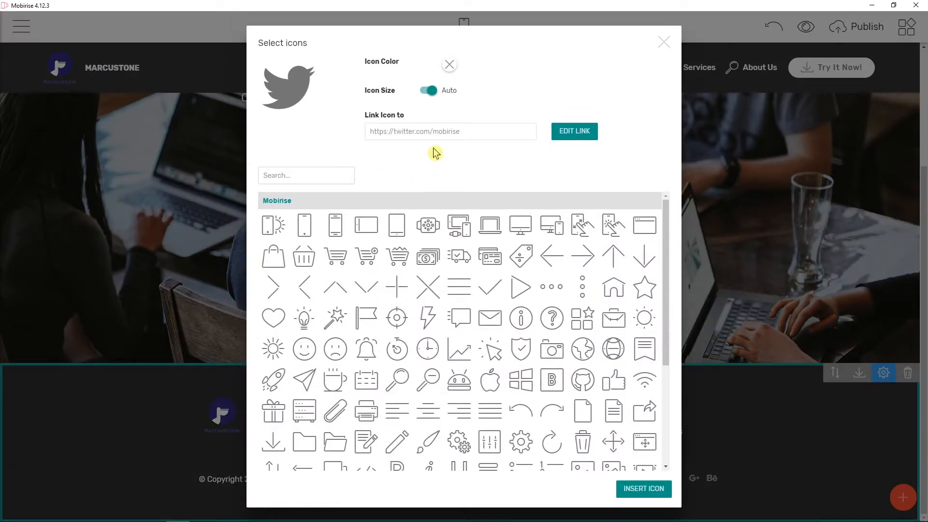
click(429, 91)
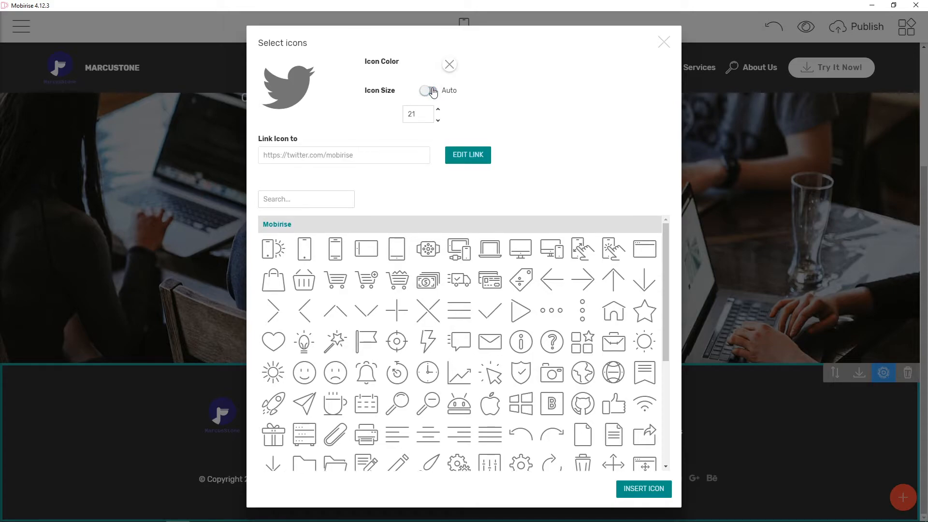
click(429, 91)
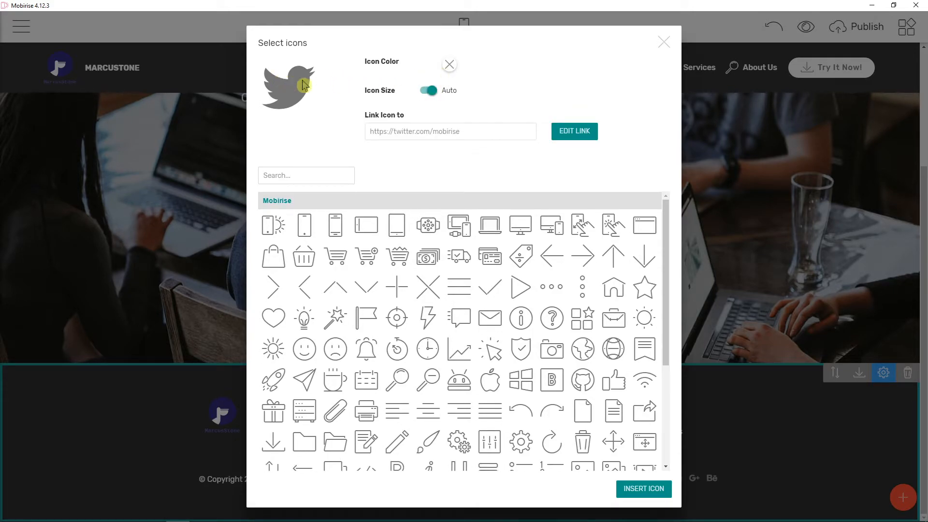
Swap the footer's Twitter icon for the wifi symbol, keeping its colour.
click(449, 63)
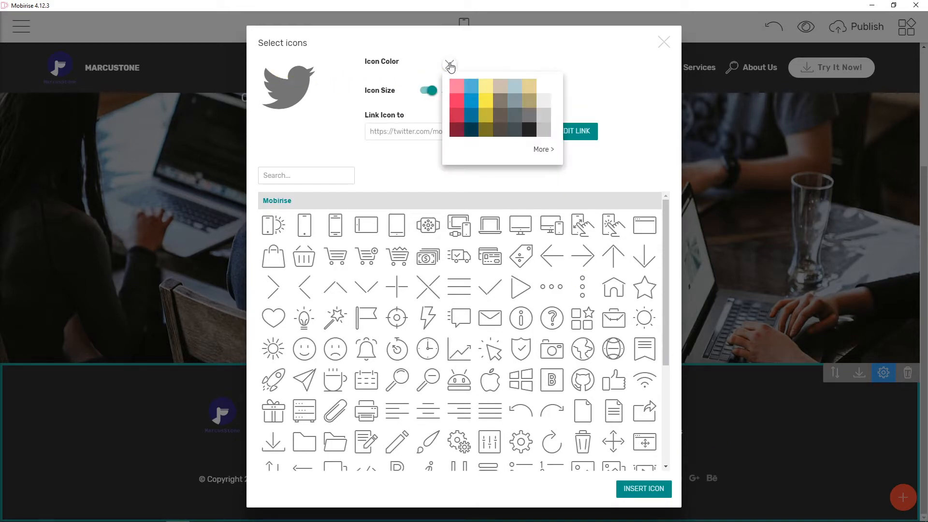
click(542, 86)
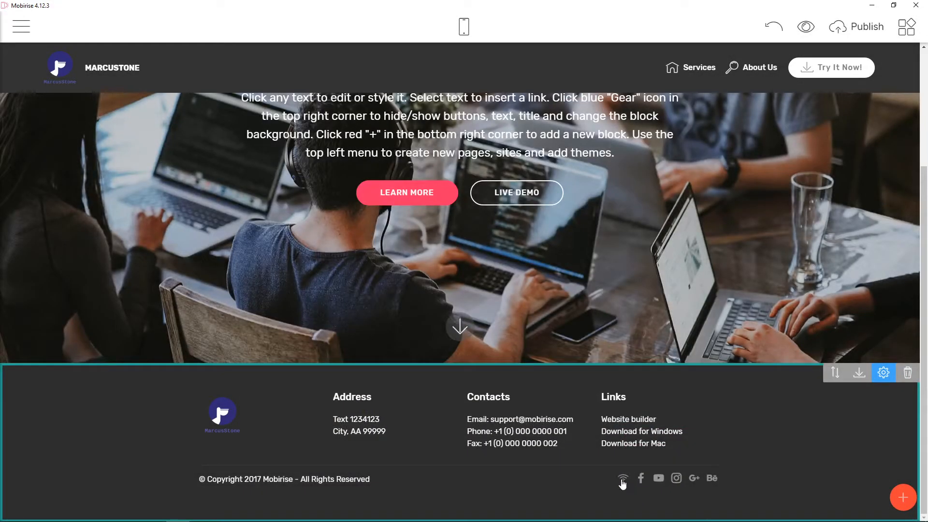
click(621, 479)
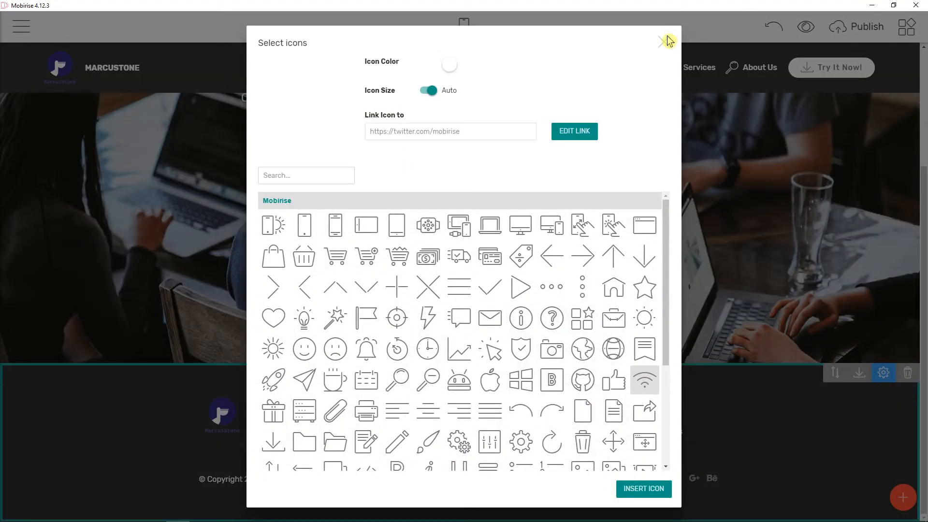
click(663, 42)
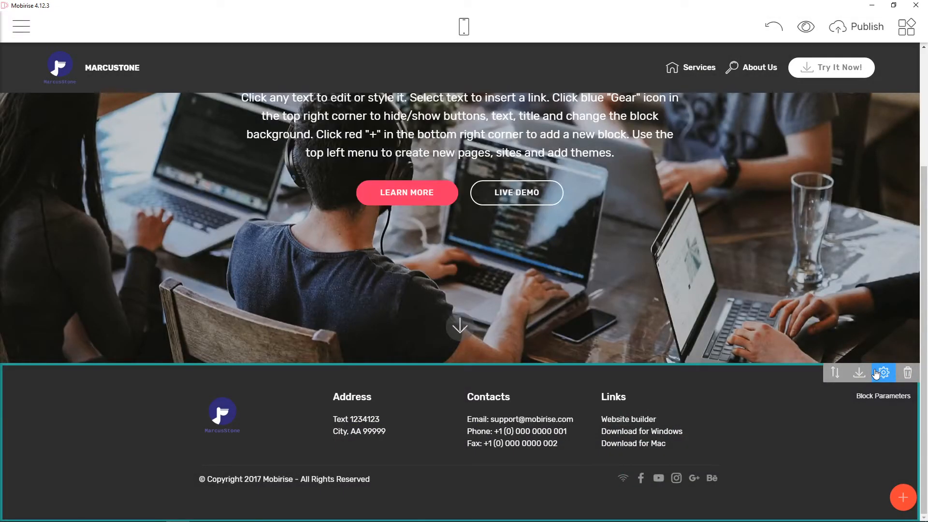
Reduce the footer's Icons count so only wifi, Facebook, YouTube and Instagram remain.
click(884, 374)
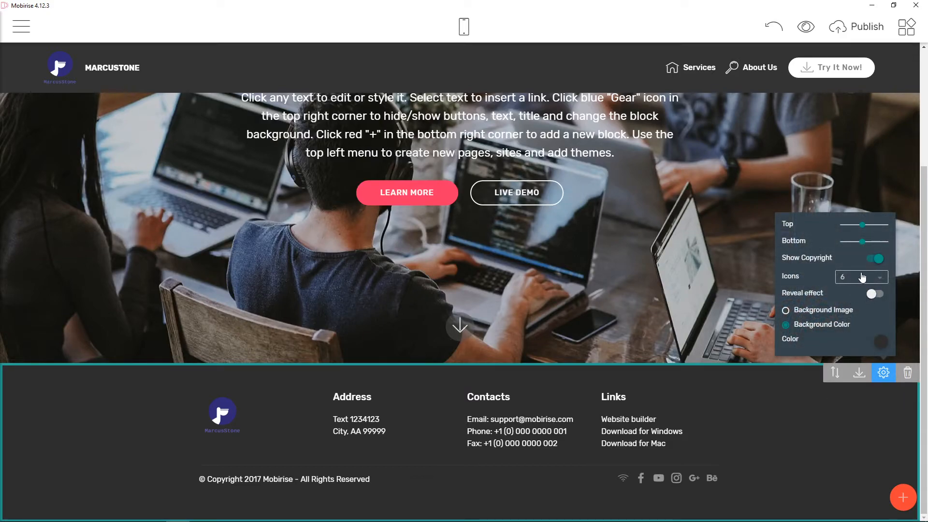
click(862, 277)
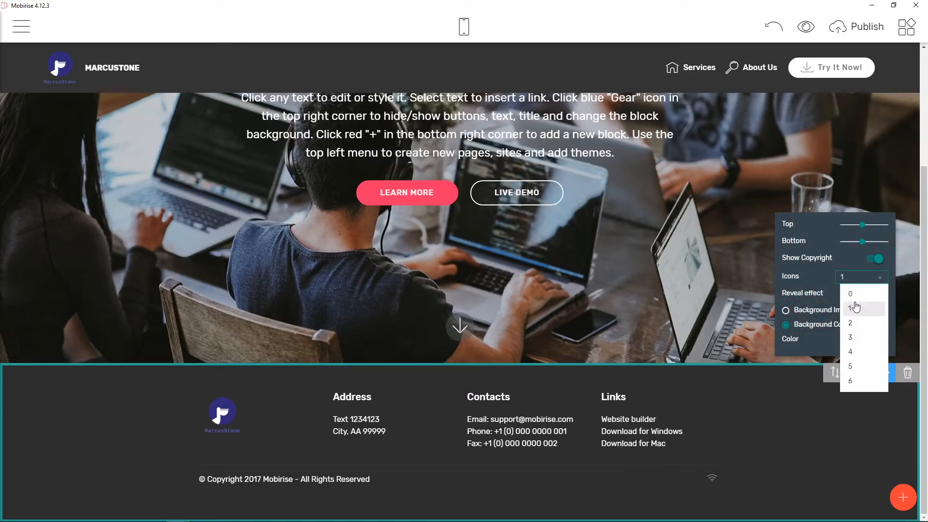
click(850, 323)
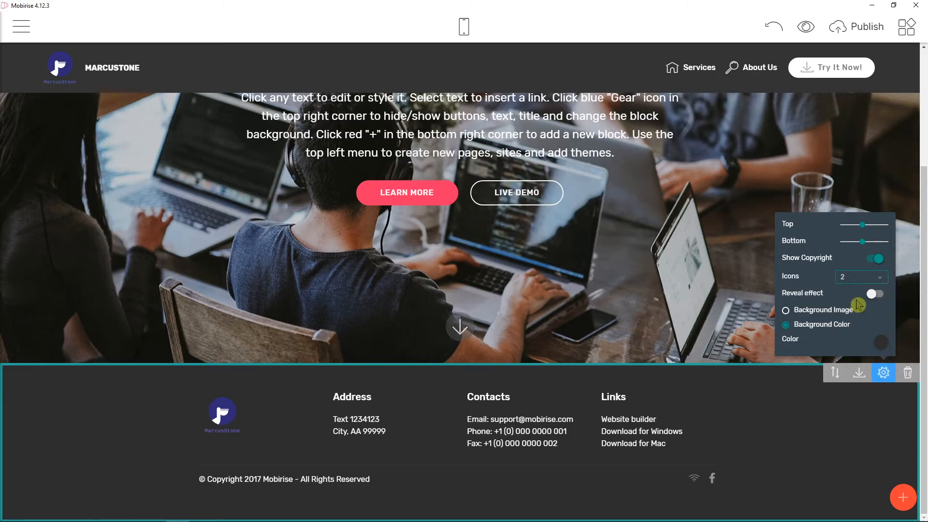
click(882, 277)
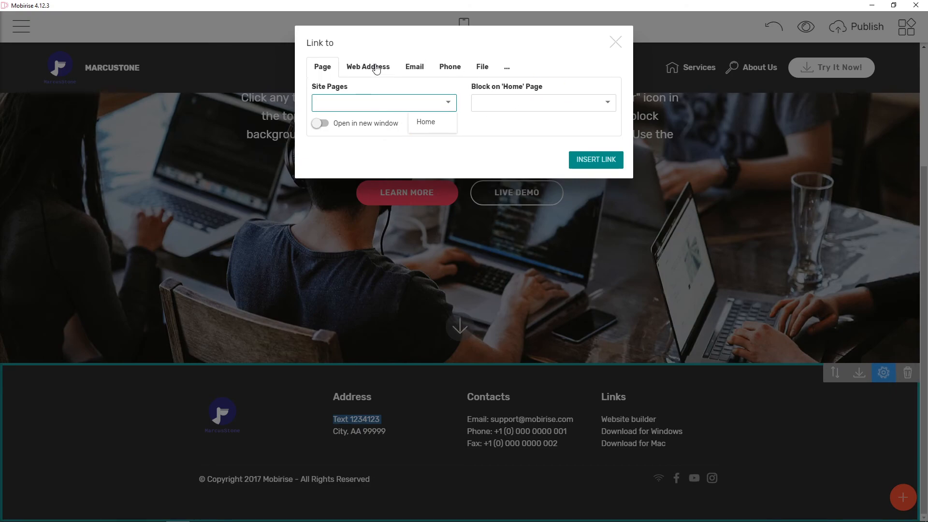
click(615, 41)
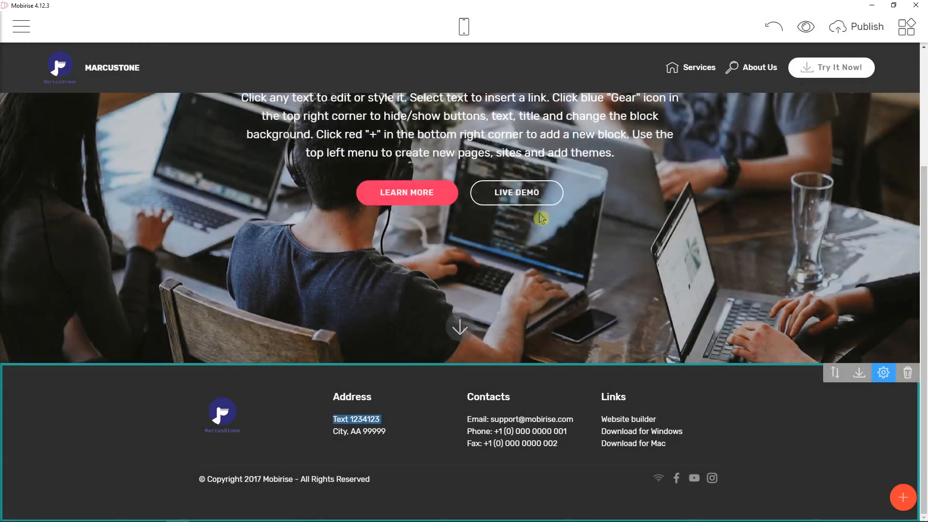